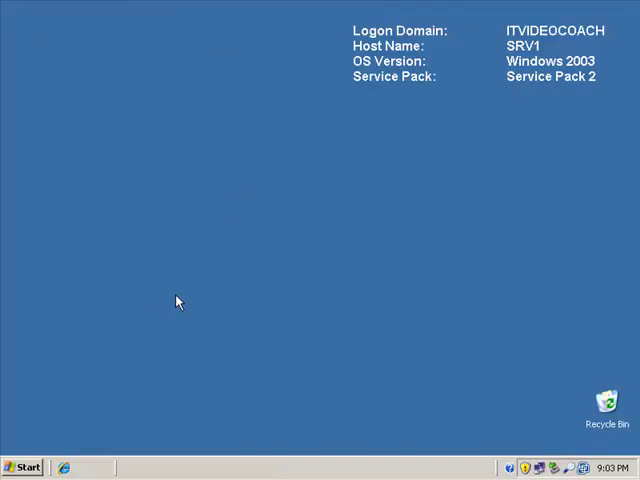
From the Start menu's Control Panel, open Add or Remove Programs and launch the Windows Components Wizard.
{"action": "left_click", "coordinate": [24, 467]}
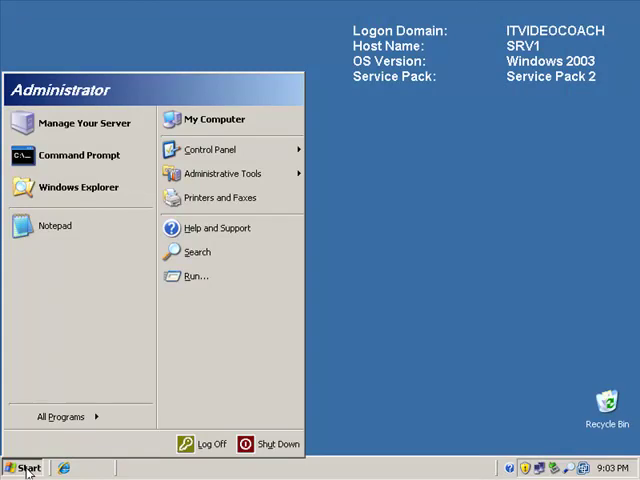
{"action": "mouse_move", "coordinate": [210, 149]}
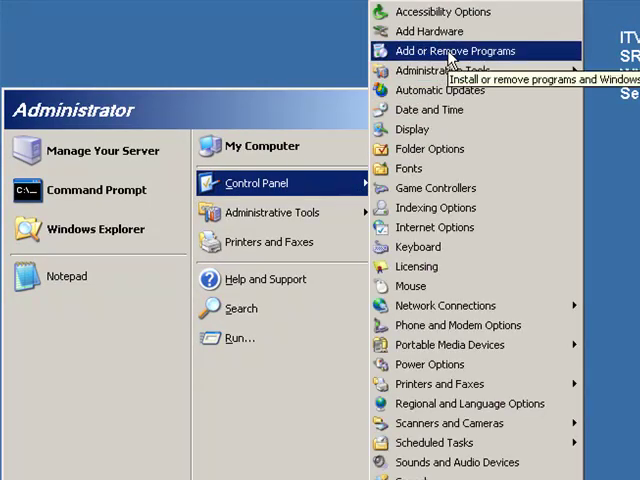
{"action": "left_click", "coordinate": [459, 51]}
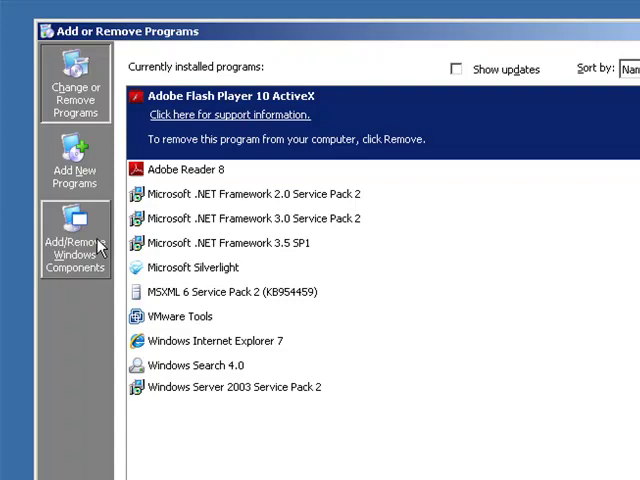
{"action": "left_click", "coordinate": [74, 240]}
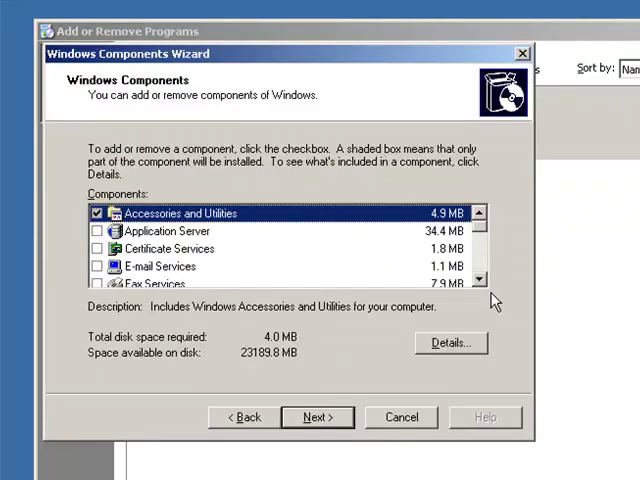
Add Application Server's IIS World Wide Web Service with Active Server Pages and complete installation.
{"action": "left_click", "coordinate": [168, 231]}
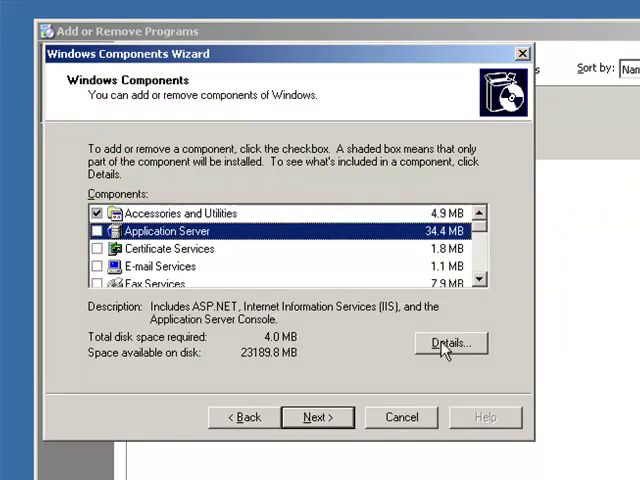
{"action": "left_click", "coordinate": [449, 343]}
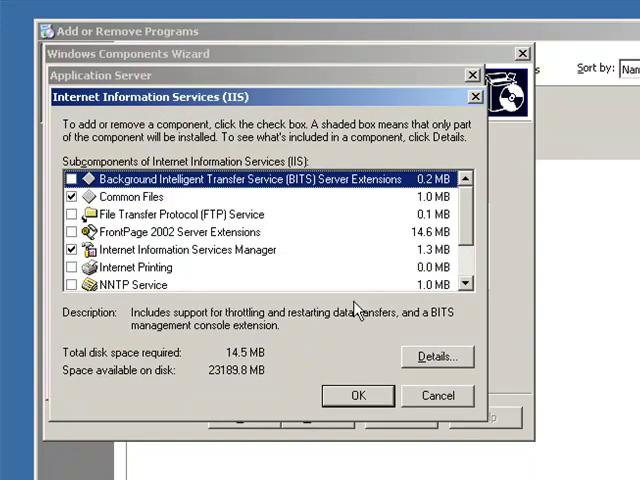
{"action": "scroll", "scroll_direction": "down", "scroll_amount": 3}
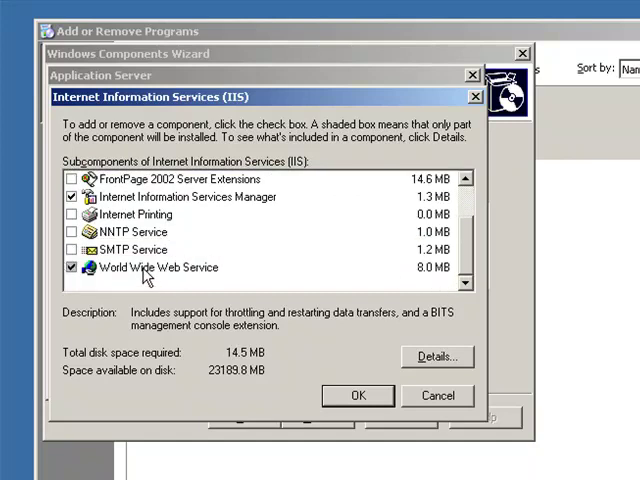
{"action": "left_click", "coordinate": [160, 267]}
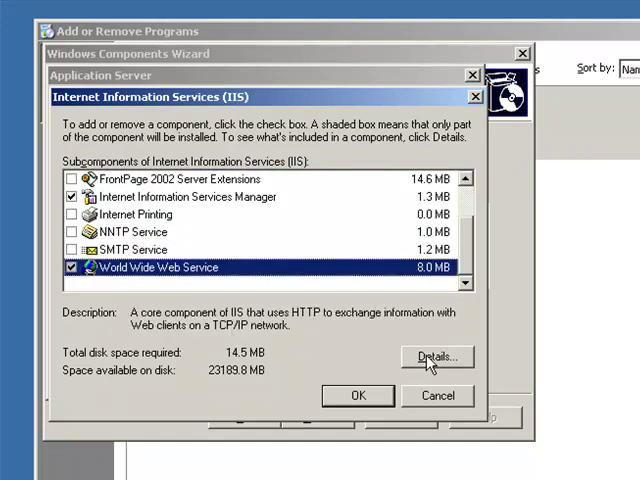
{"action": "left_click", "coordinate": [435, 357]}
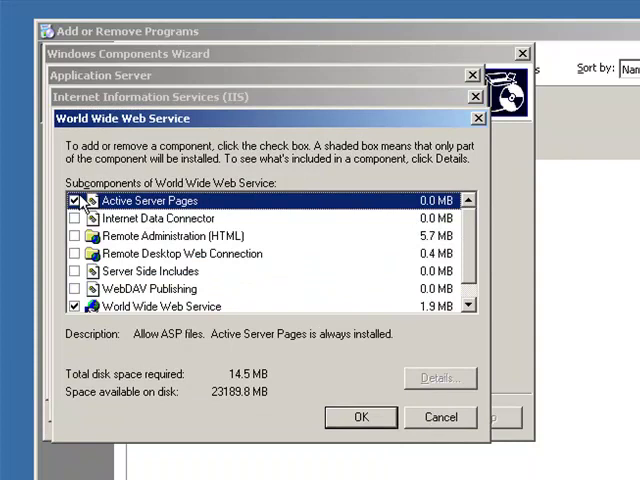
{"action": "left_click", "coordinate": [361, 417]}
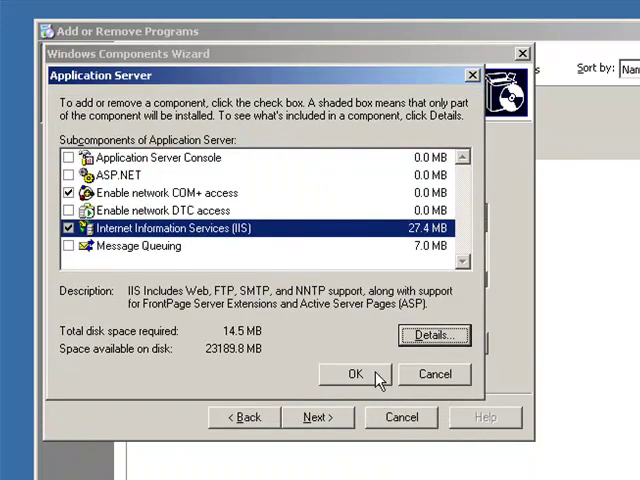
{"action": "left_click", "coordinate": [355, 373]}
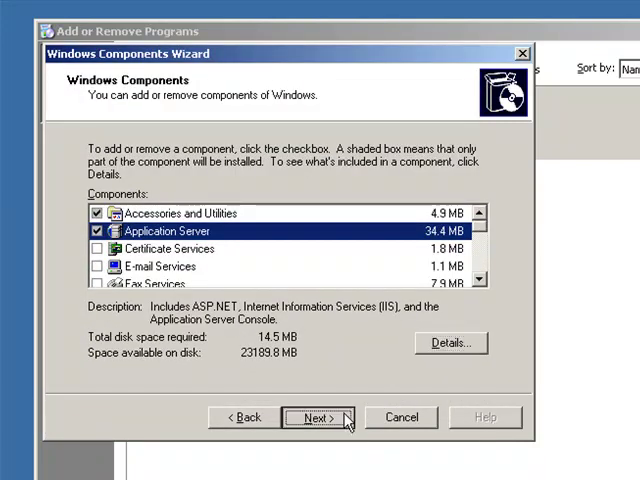
{"action": "left_click", "coordinate": [313, 417]}
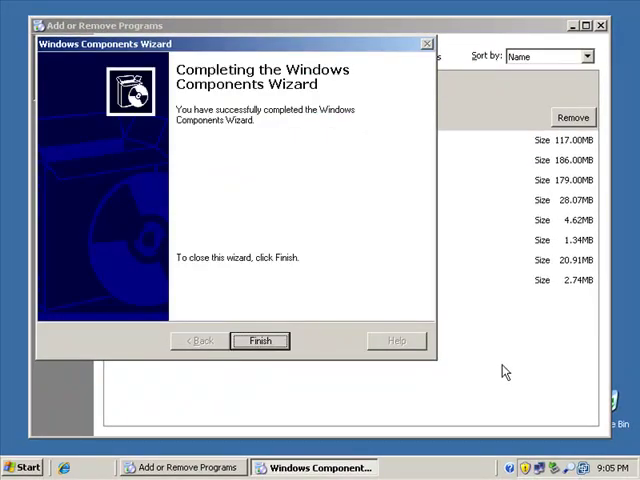
{"action": "left_click", "coordinate": [259, 340]}
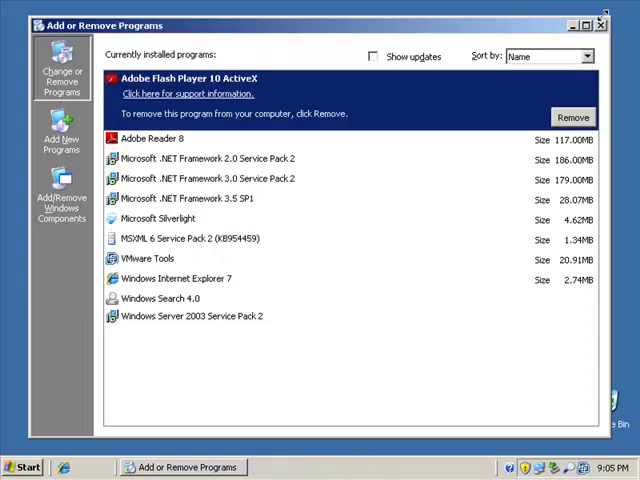
Reopen Windows Components and check Certificate Services, accepting the machine-name and domain warning.
{"action": "left_click", "coordinate": [601, 25]}
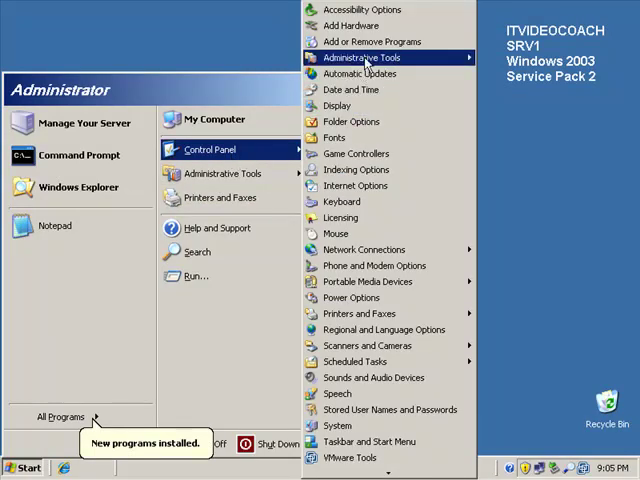
{"action": "left_click", "coordinate": [371, 41]}
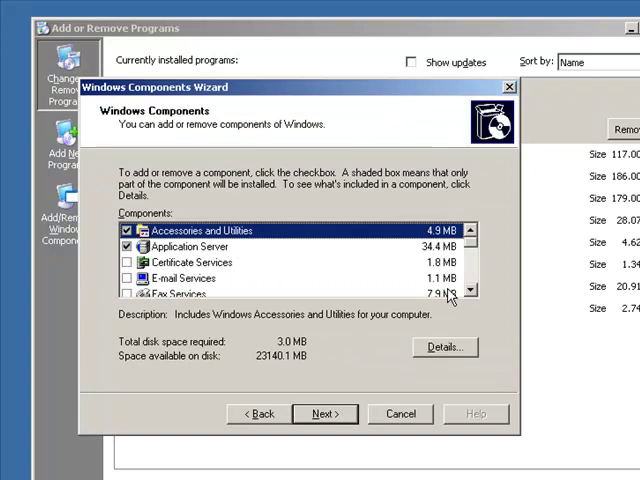
{"action": "left_click", "coordinate": [190, 262]}
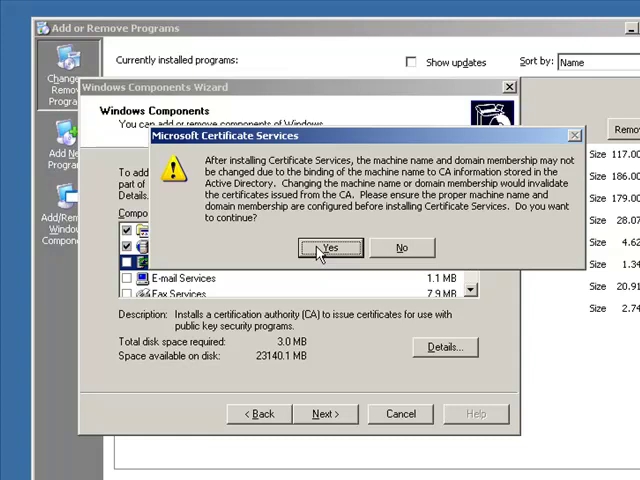
{"action": "left_click", "coordinate": [331, 247]}
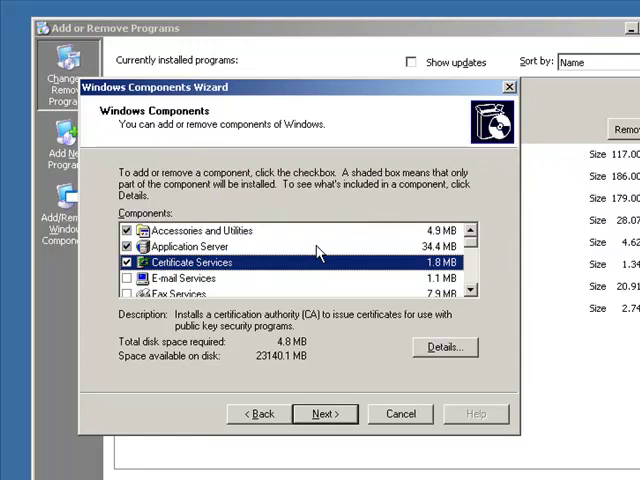
Advance to the CA Type page with Enterprise subordinate CA selected.
{"action": "left_click", "coordinate": [324, 414]}
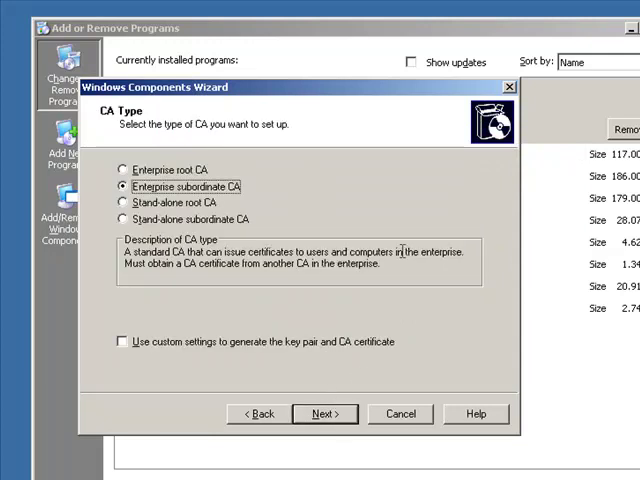
{"action": "mouse_move", "coordinate": [398, 247]}
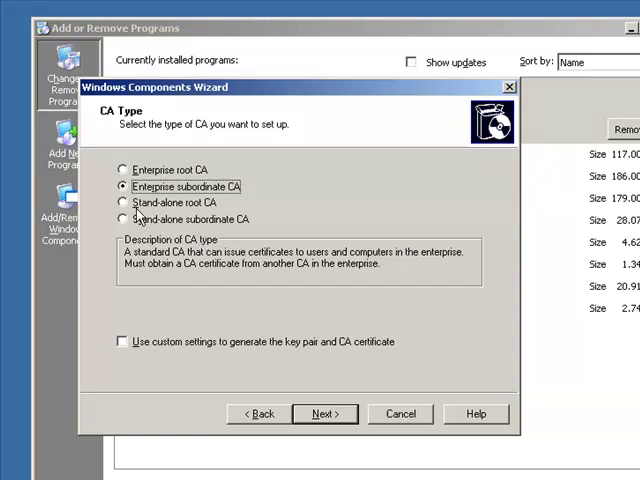
{"action": "mouse_move", "coordinate": [155, 218]}
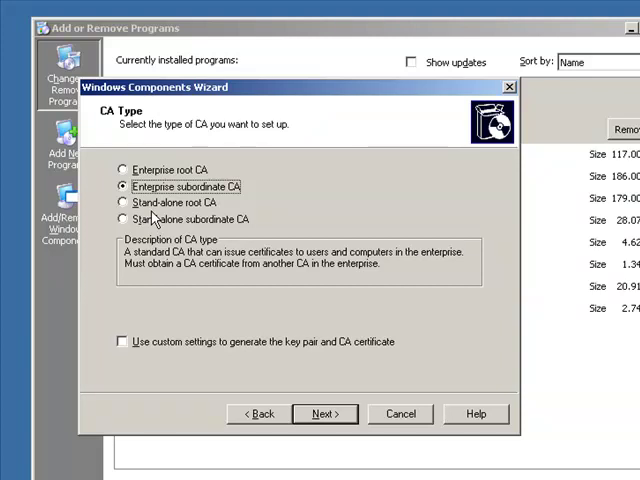
{"action": "mouse_move", "coordinate": [207, 214]}
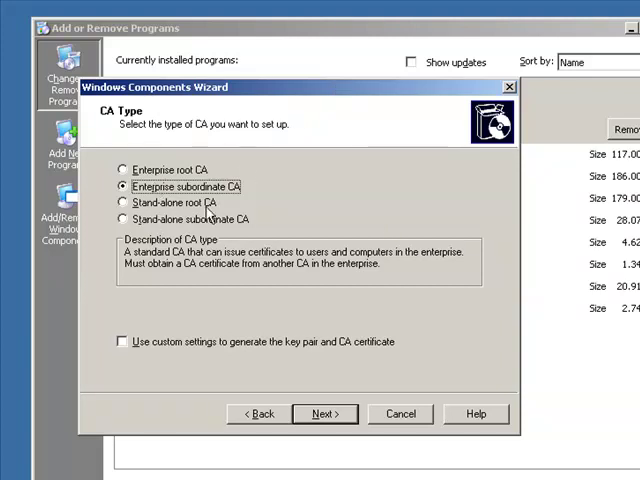
{"action": "mouse_move", "coordinate": [325, 414]}
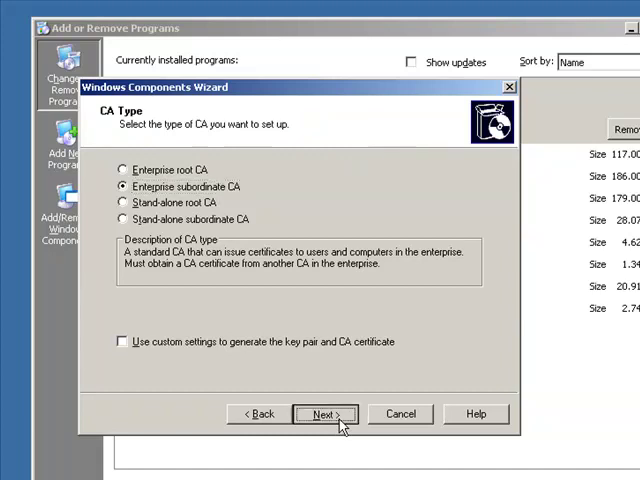
Keep Enterprise subordinate CA, name the CA 'Enterprise Sub CA', and reach Certificate Database Settings.
{"action": "left_click", "coordinate": [325, 414]}
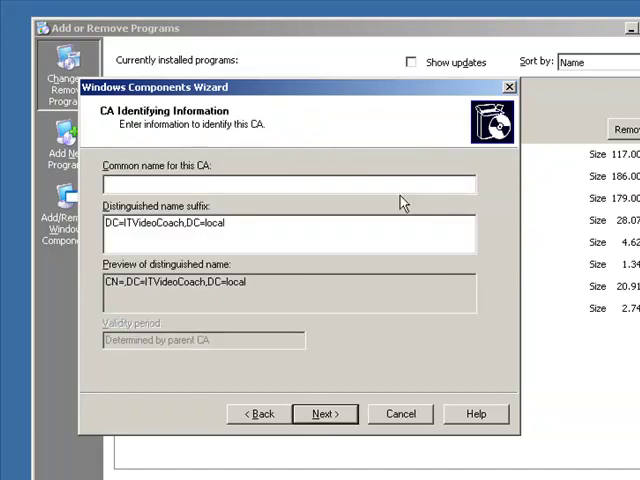
{"action": "type", "text": "Enterp"}
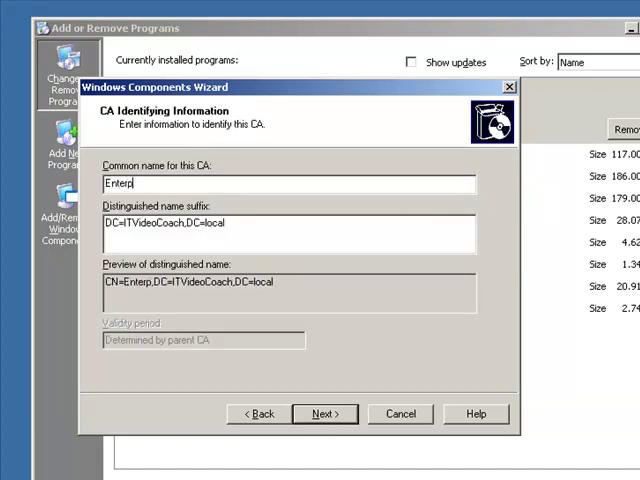
{"action": "type", "text": "rise Sub CA"}
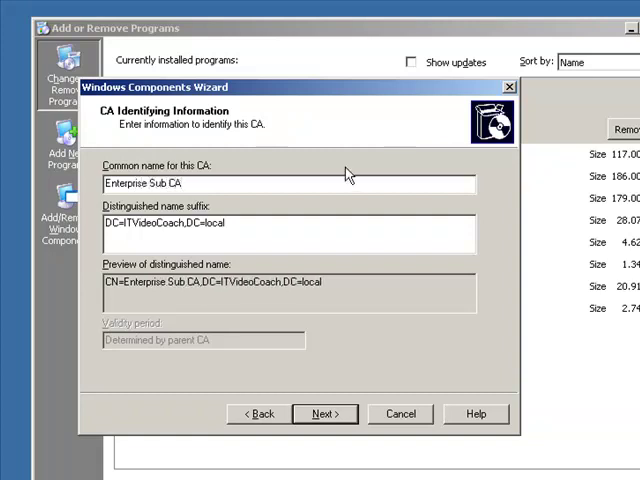
{"action": "mouse_move", "coordinate": [138, 343]}
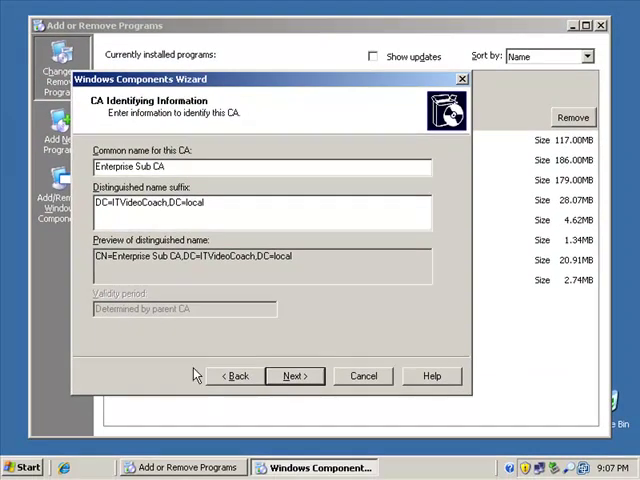
{"action": "left_click", "coordinate": [294, 375]}
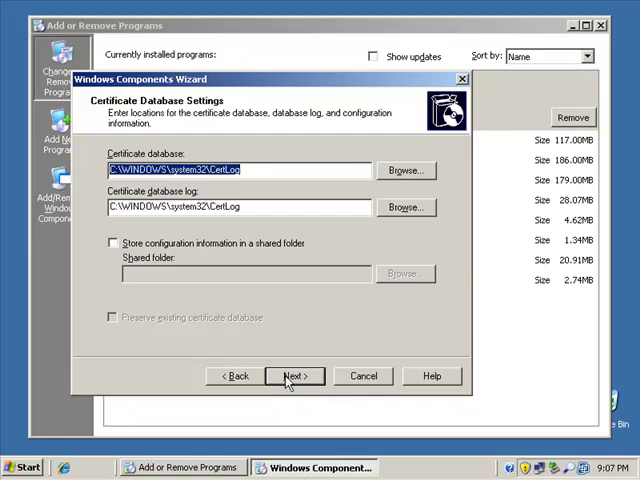
Keep the default C:\WINDOWS\system32\CertLog database and log paths and reach the CA Certificate Request page.
{"action": "left_click", "coordinate": [294, 375]}
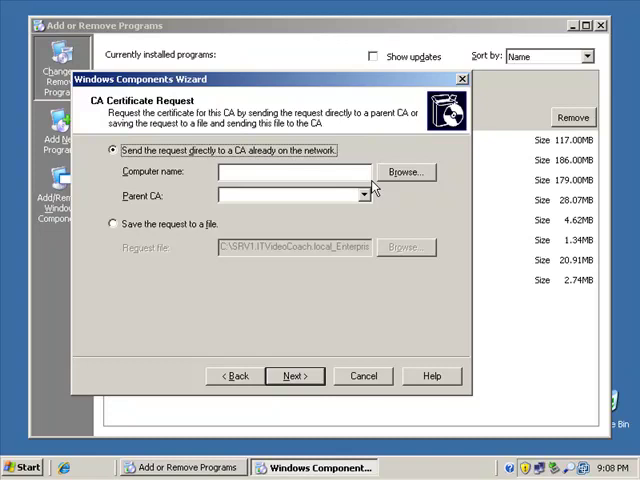
{"action": "mouse_move", "coordinate": [375, 187]}
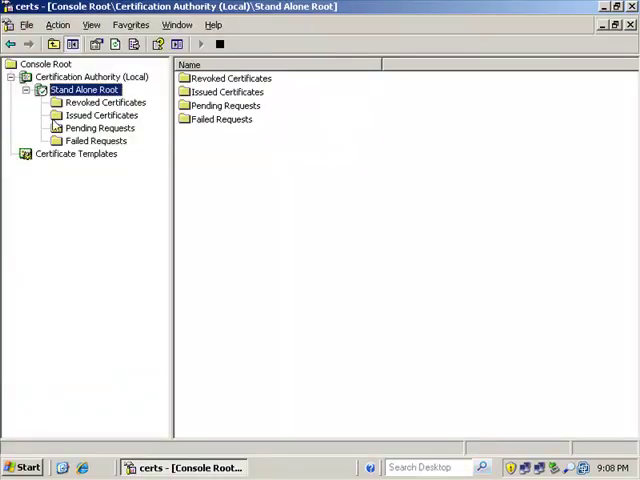
Scroll through Stand Alone Root's Certificate Templates list, then return to the wizard.
{"action": "left_click", "coordinate": [76, 153]}
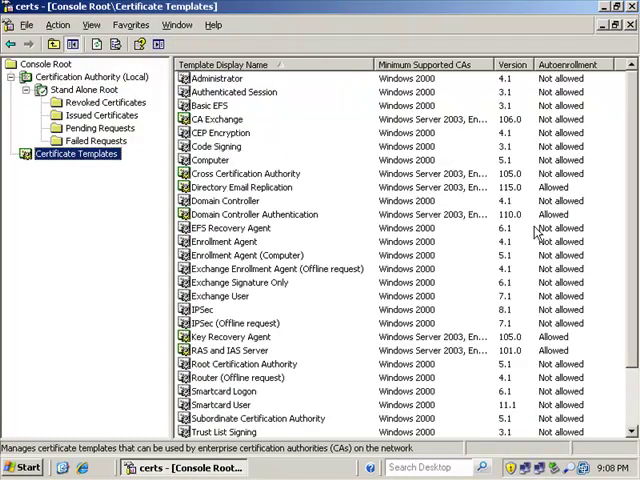
{"action": "scroll", "scroll_direction": "down", "scroll_amount": 3}
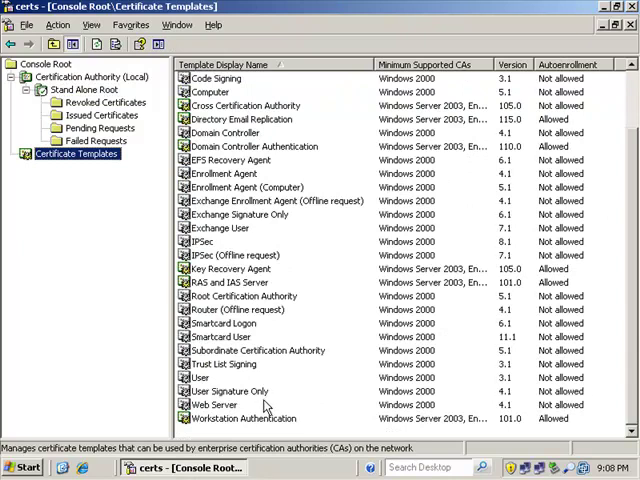
{"action": "left_click", "coordinate": [257, 351]}
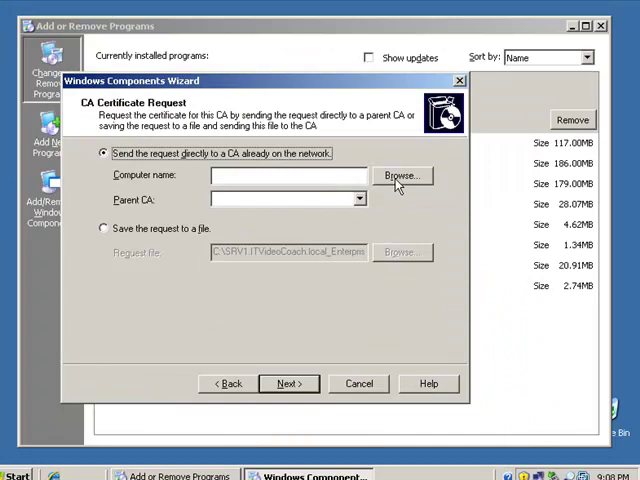
Send the request to Stand Alone Root on DC1.ITVideoCoach.local and allow IIS to stop.
{"action": "left_click", "coordinate": [401, 175]}
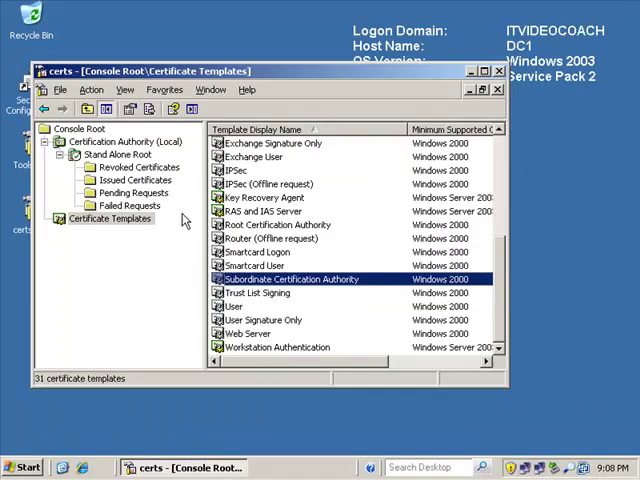
{"action": "left_click", "coordinate": [118, 154]}
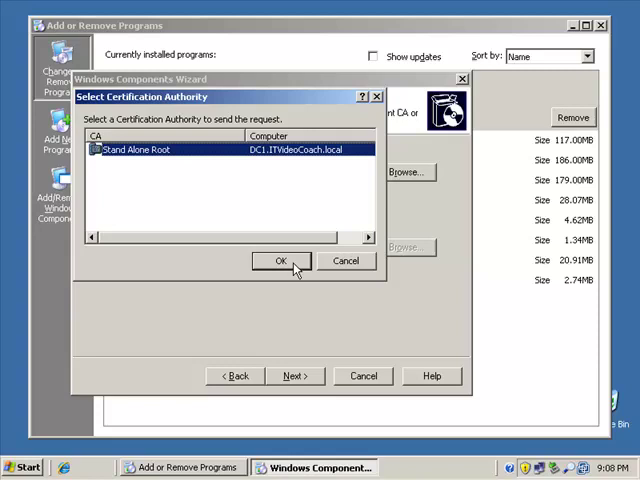
{"action": "left_click", "coordinate": [280, 261]}
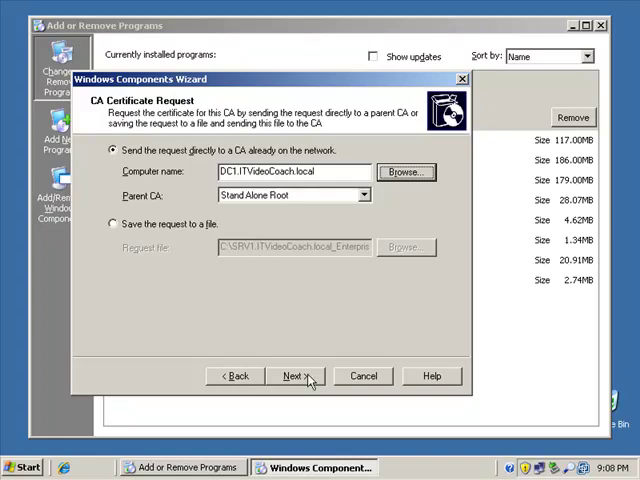
{"action": "left_click", "coordinate": [295, 375]}
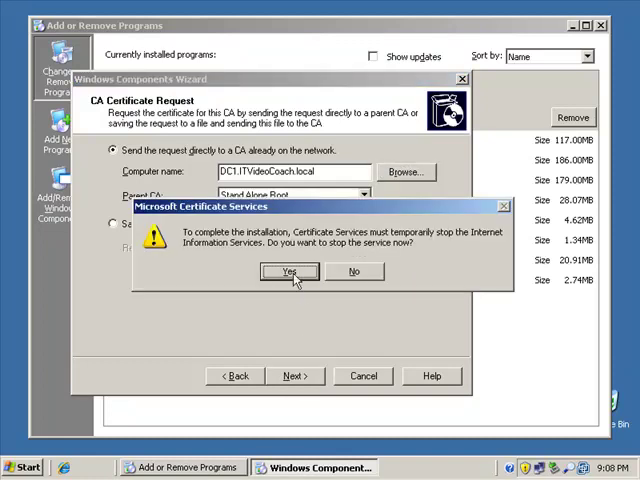
{"action": "left_click", "coordinate": [287, 271]}
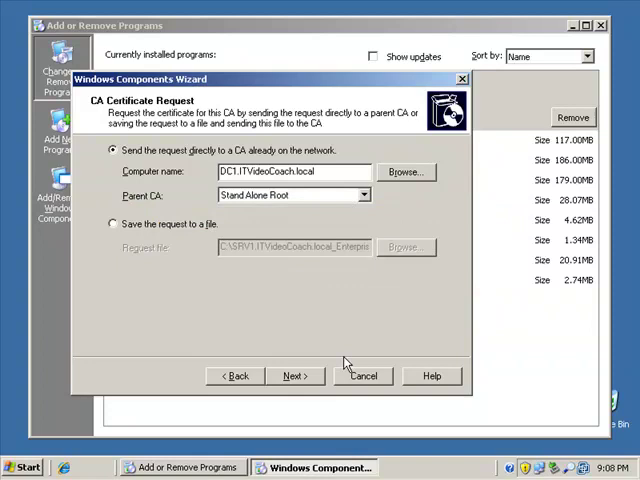
Start configuring Certificate Services, leaving the request pending at Stand Alone Root as Request ID 2.
{"action": "left_click", "coordinate": [294, 375]}
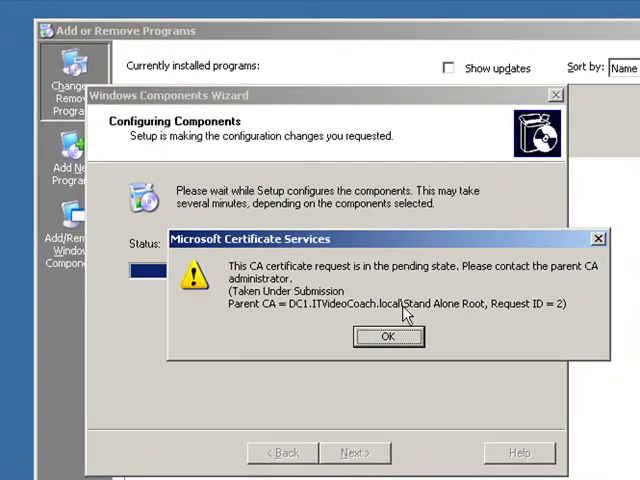
{"action": "mouse_move", "coordinate": [407, 313]}
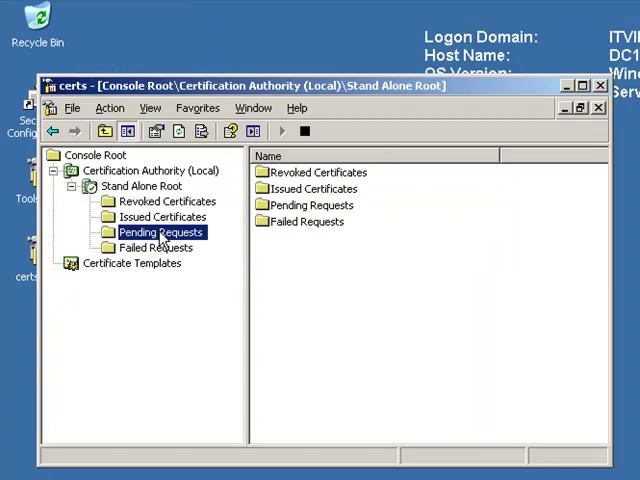
{"action": "left_click", "coordinate": [158, 231]}
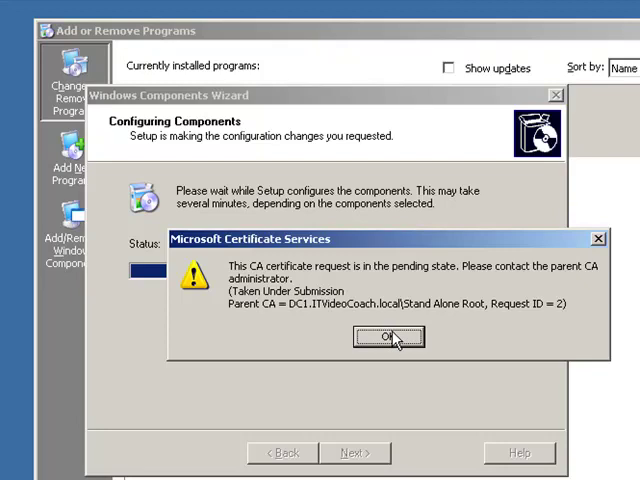
Dismiss both Microsoft Certificate Services notices and close the completed wizard.
{"action": "left_click", "coordinate": [388, 337]}
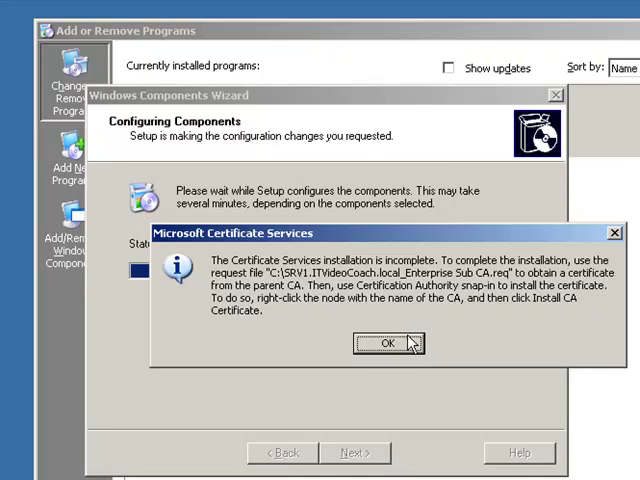
{"action": "mouse_move", "coordinate": [410, 340]}
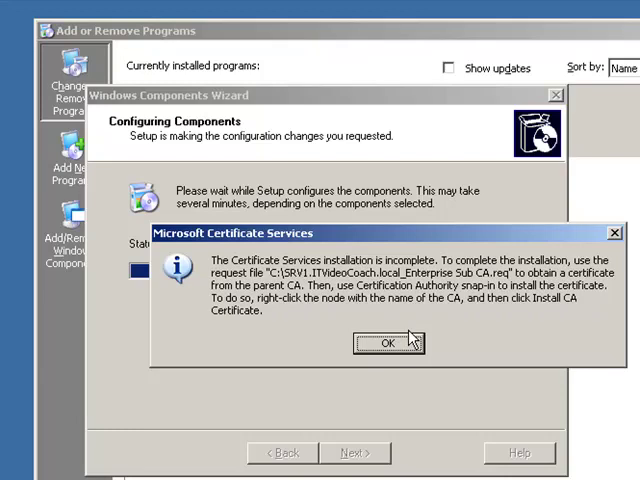
{"action": "left_click", "coordinate": [389, 342]}
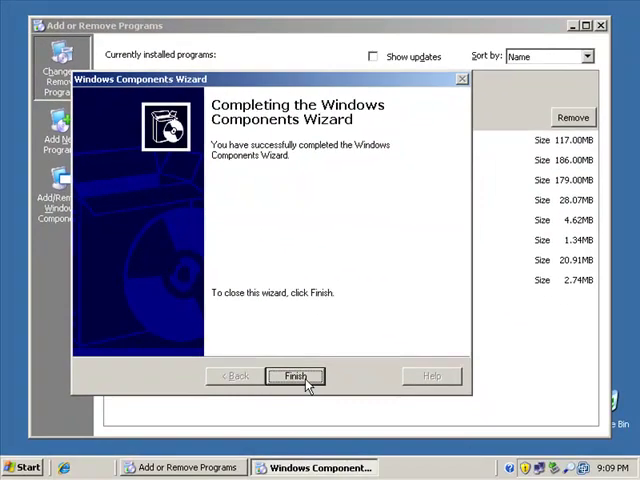
{"action": "left_click", "coordinate": [294, 376]}
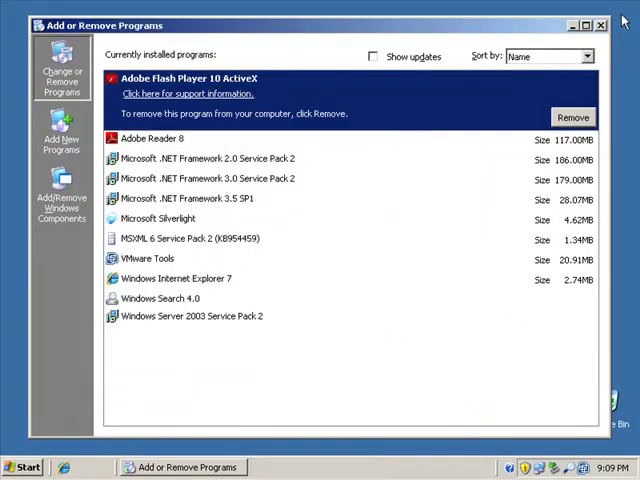
Close Add or Remove Programs and launch an empty console with mmc from Run.
{"action": "left_click", "coordinate": [600, 25]}
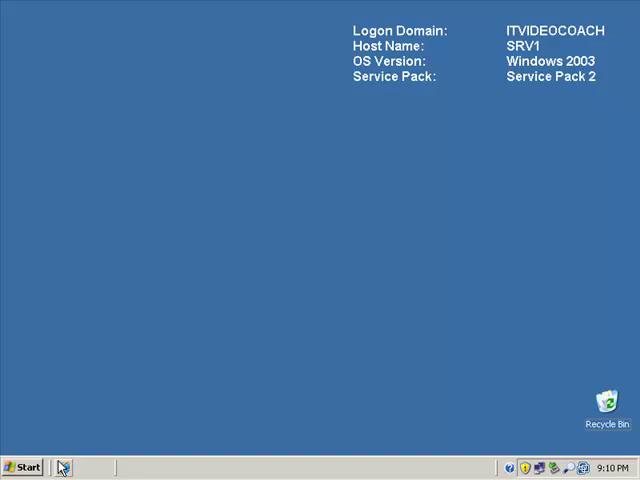
{"action": "left_click", "coordinate": [23, 467]}
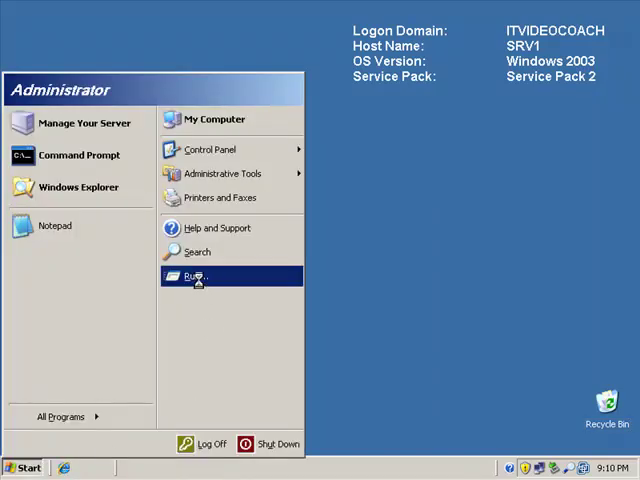
{"action": "left_click", "coordinate": [196, 276]}
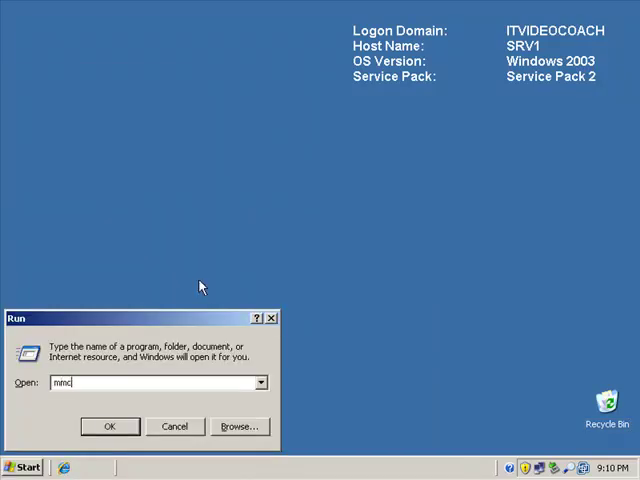
{"action": "left_click", "coordinate": [110, 426]}
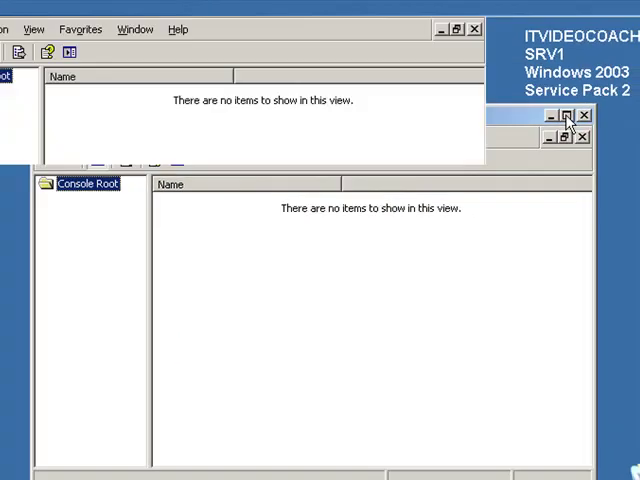
Add the Certification Authority snap-in for the local computer to the maximized console.
{"action": "left_click", "coordinate": [27, 25]}
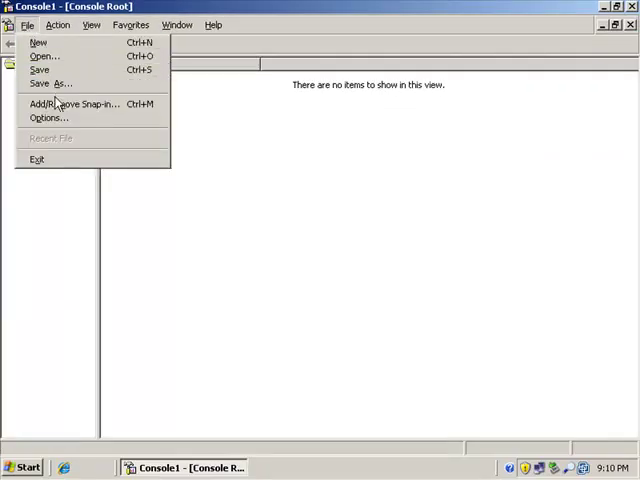
{"action": "left_click", "coordinate": [74, 104]}
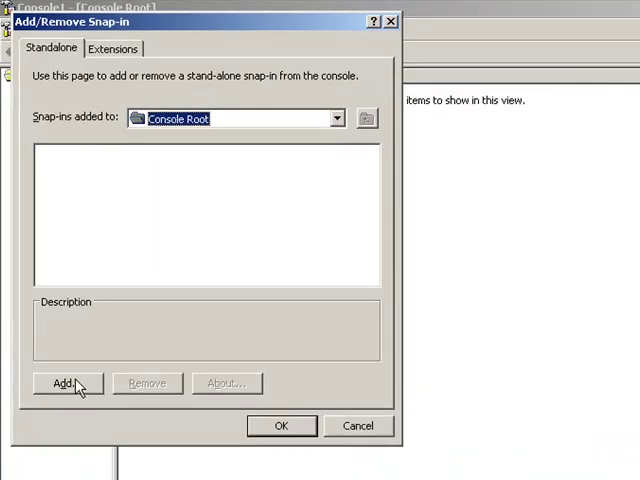
{"action": "left_click", "coordinate": [66, 383]}
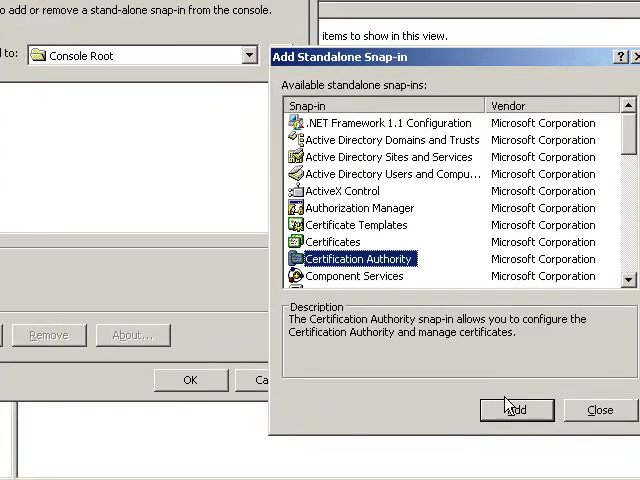
{"action": "left_click", "coordinate": [516, 409]}
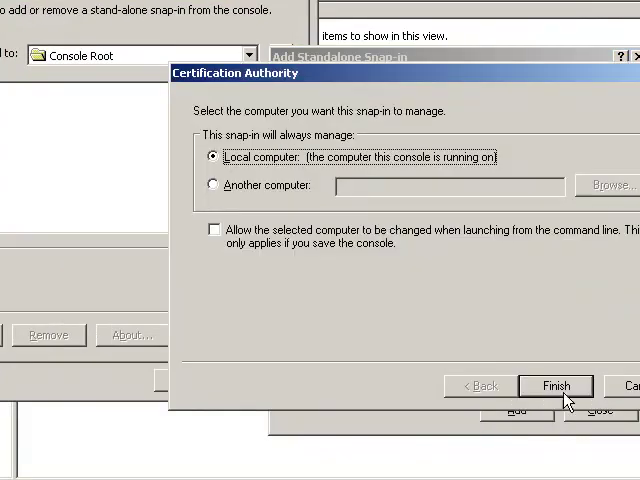
{"action": "left_click", "coordinate": [554, 385]}
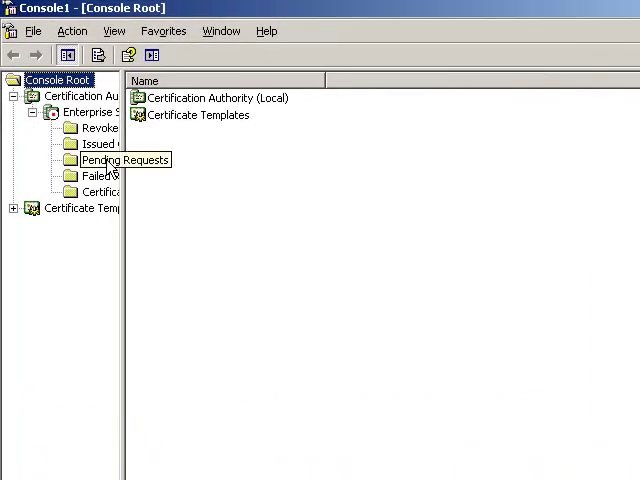
Browse the Enterprise Sub CA's template folders, then issue the pending subordinate CA request on Stand Alone Root.
{"action": "left_click", "coordinate": [95, 111]}
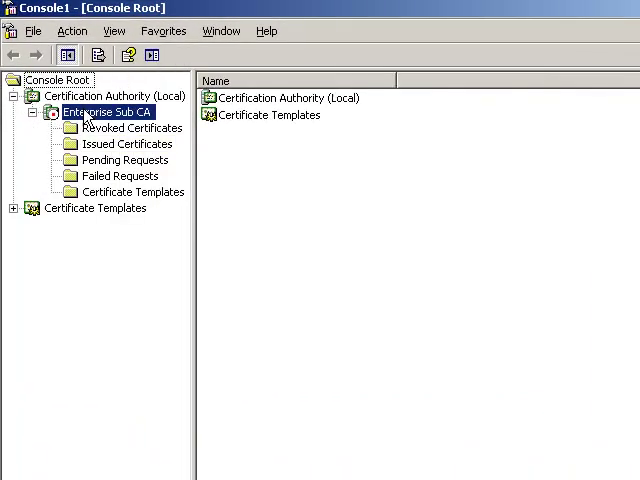
{"action": "left_click", "coordinate": [107, 111]}
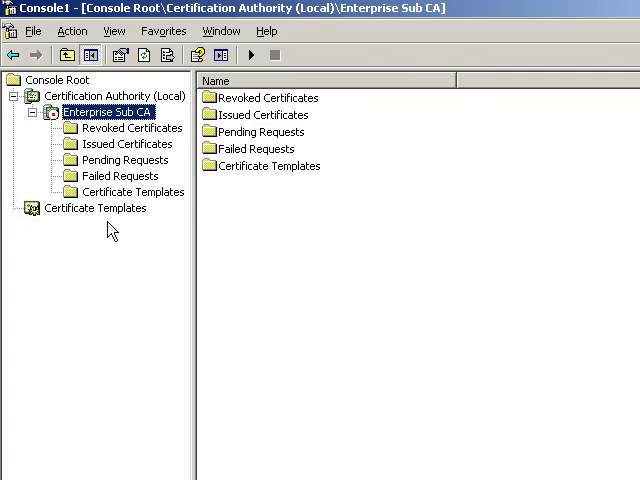
{"action": "left_click", "coordinate": [95, 208]}
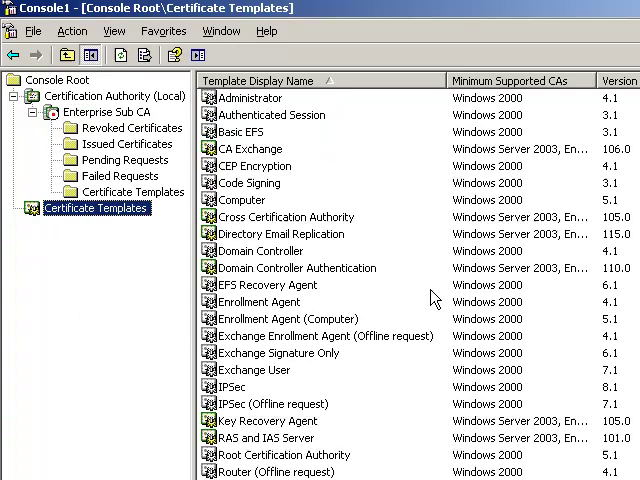
{"action": "left_click", "coordinate": [119, 159]}
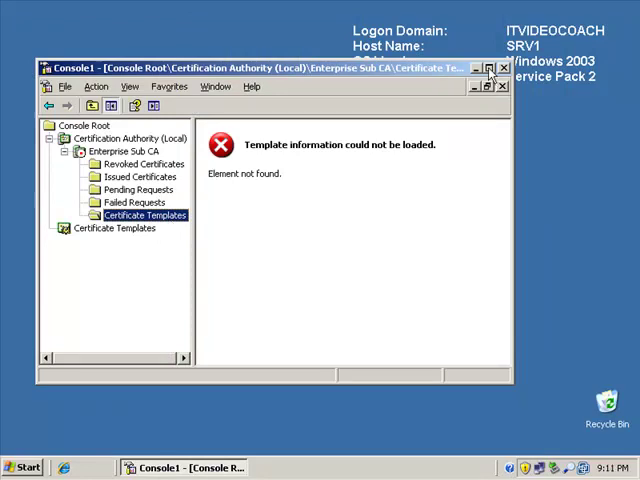
{"action": "mouse_move", "coordinate": [333, 146]}
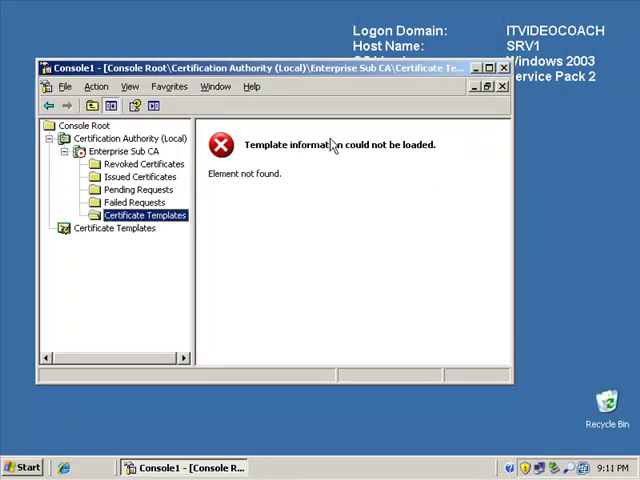
{"action": "mouse_move", "coordinate": [288, 188]}
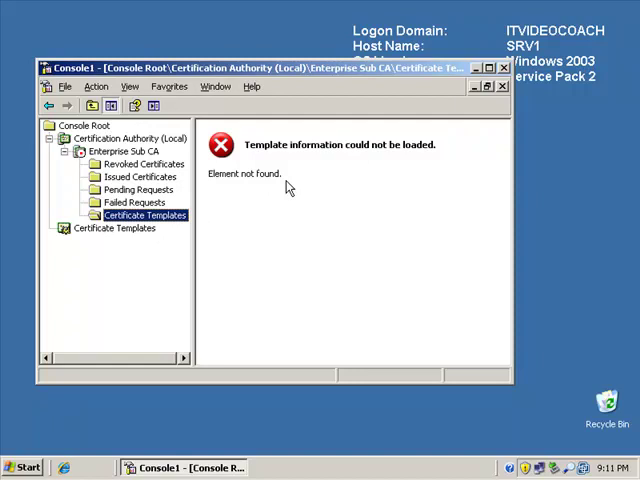
{"action": "mouse_move", "coordinate": [347, 27]}
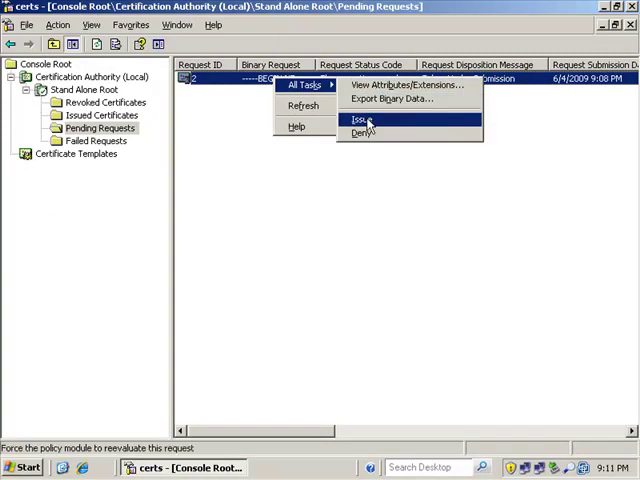
{"action": "left_click", "coordinate": [362, 119]}
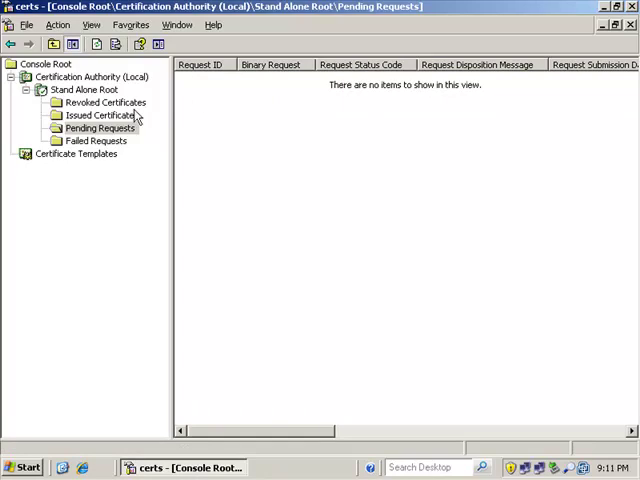
{"action": "left_click", "coordinate": [101, 115]}
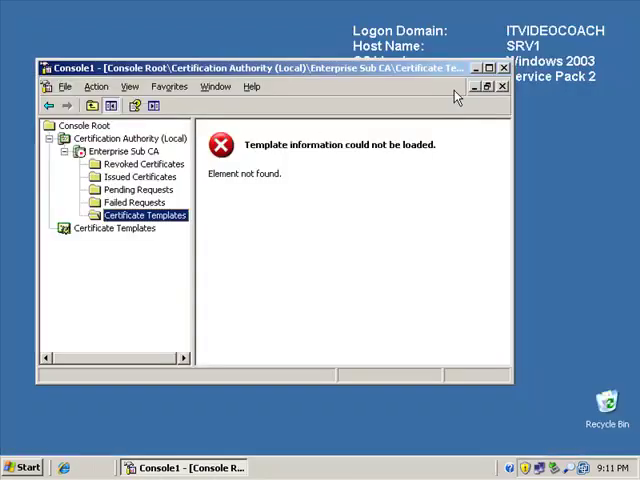
Install the Enterprise Sub CA certificate, choosing Stand Alone Root as the parent CA.
{"action": "left_click", "coordinate": [489, 67]}
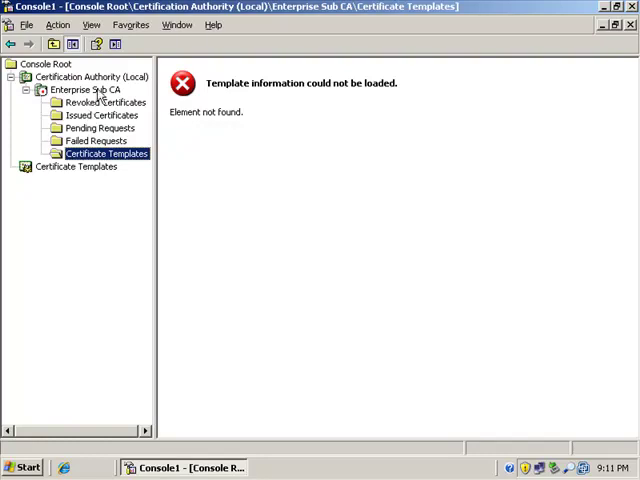
{"action": "right_click", "coordinate": [85, 89]}
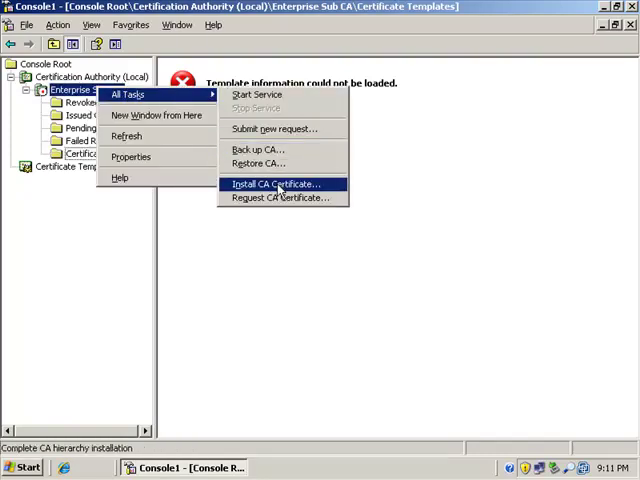
{"action": "left_click", "coordinate": [276, 183]}
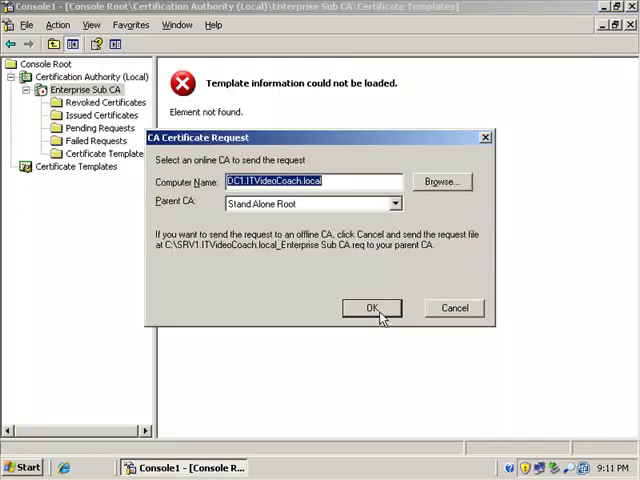
{"action": "left_click", "coordinate": [371, 307]}
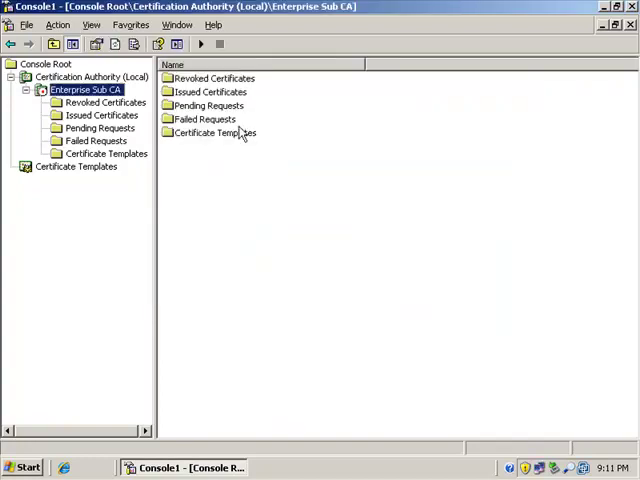
Start the Enterprise Sub CA service through All Tasks > Start Service.
{"action": "right_click", "coordinate": [85, 90]}
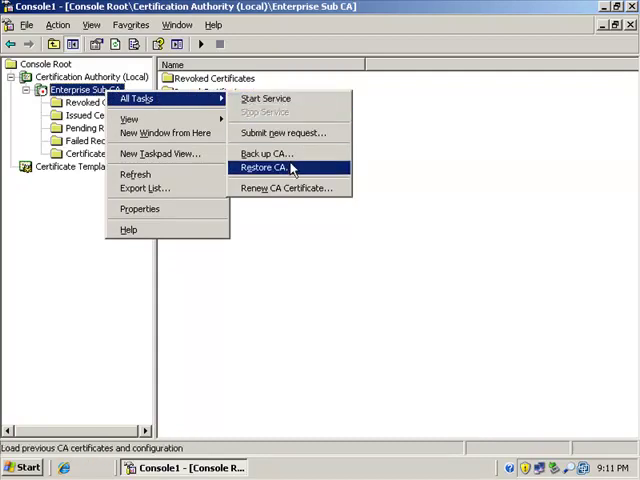
{"action": "mouse_move", "coordinate": [265, 98]}
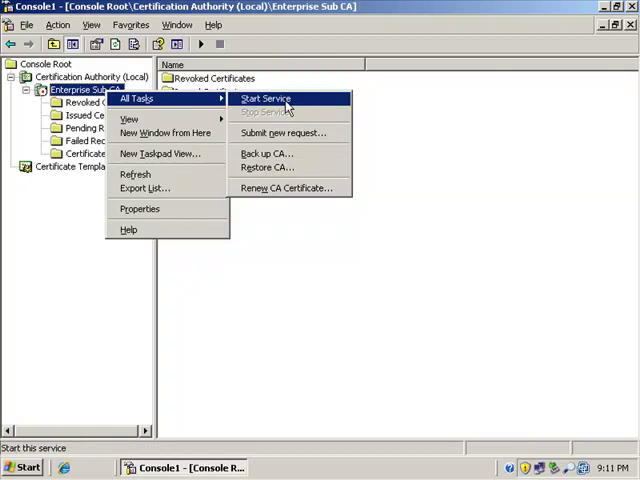
{"action": "left_click", "coordinate": [265, 98]}
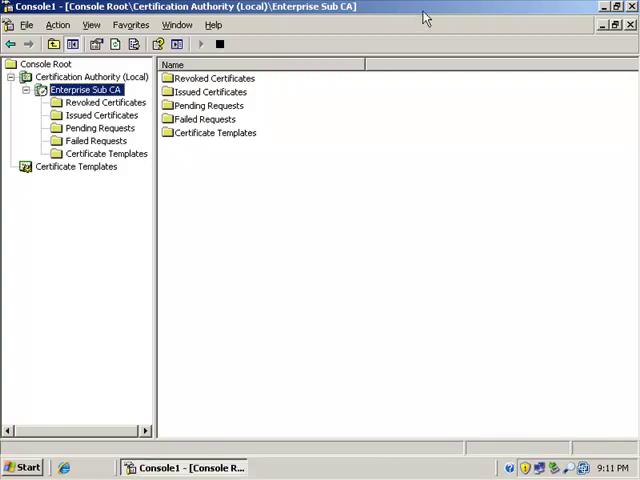
{"action": "left_click", "coordinate": [26, 24]}
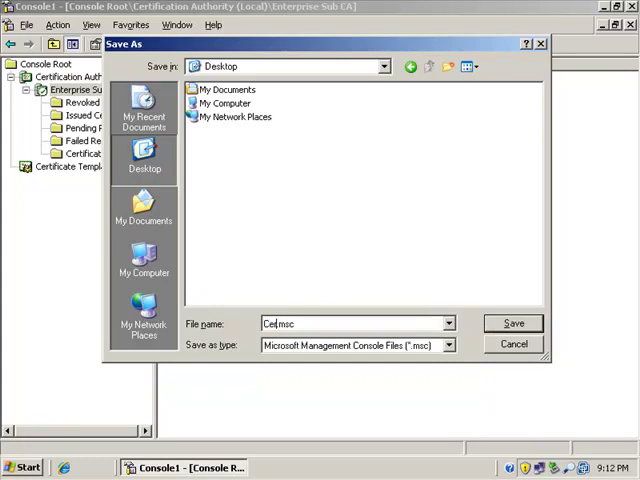
Save the console as Certs.msc on the Desktop and close it.
{"action": "left_click", "coordinate": [513, 322]}
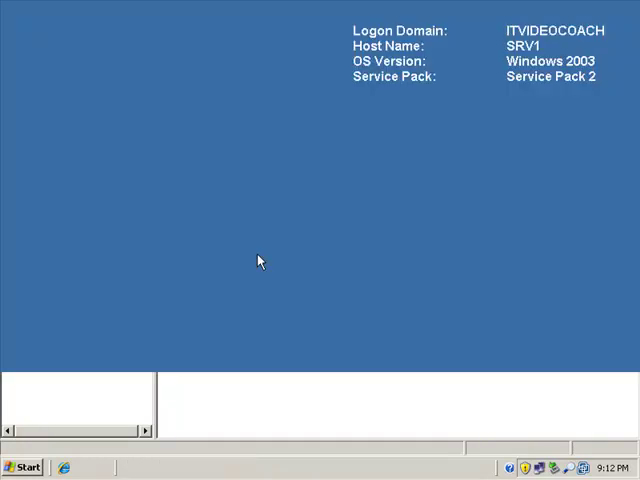
{"action": "left_click", "coordinate": [103, 115]}
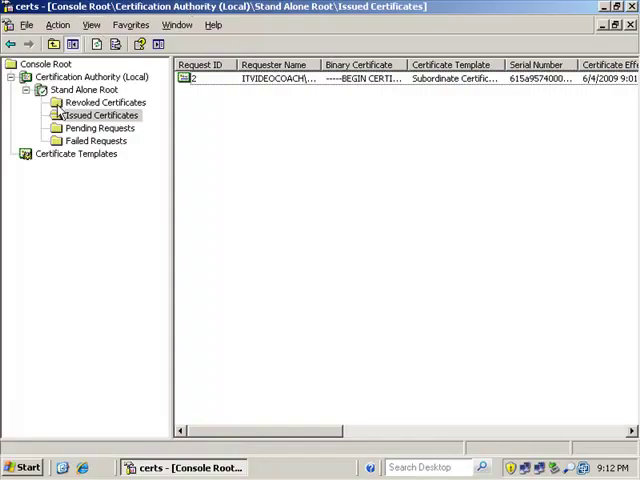
{"action": "left_click", "coordinate": [350, 78]}
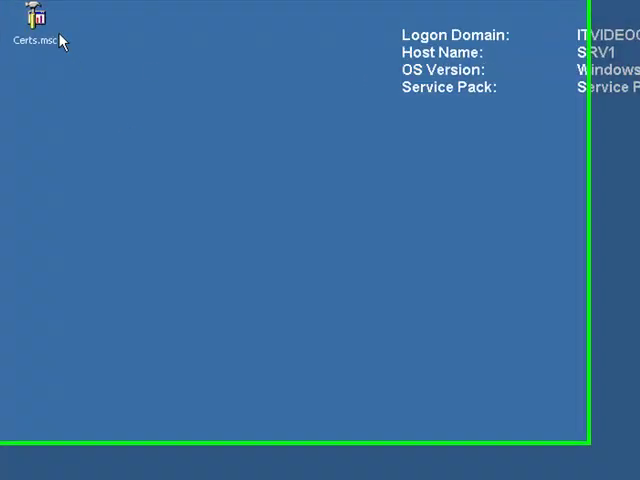
Open Certs.msc from the desktop and view the Enterprise Sub CA's Certificate Templates folder.
{"action": "double_click", "coordinate": [36, 20]}
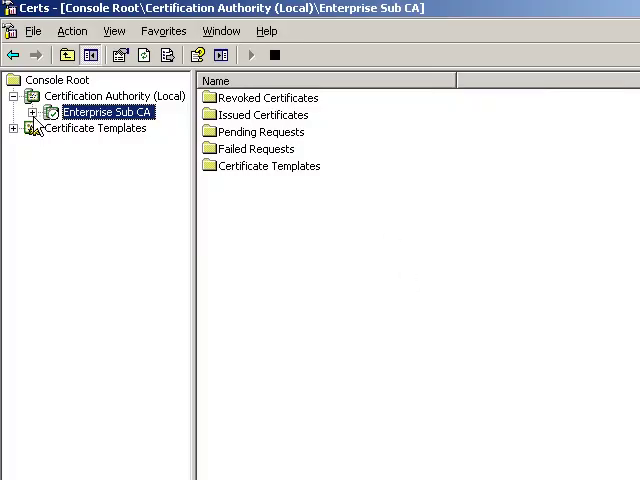
{"action": "left_click", "coordinate": [132, 127]}
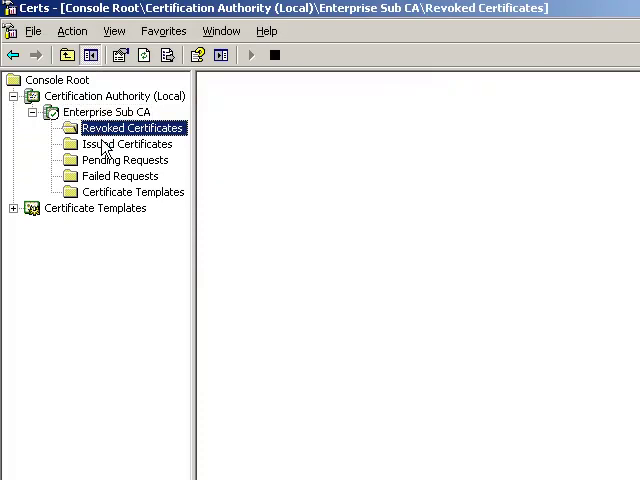
{"action": "left_click", "coordinate": [133, 191]}
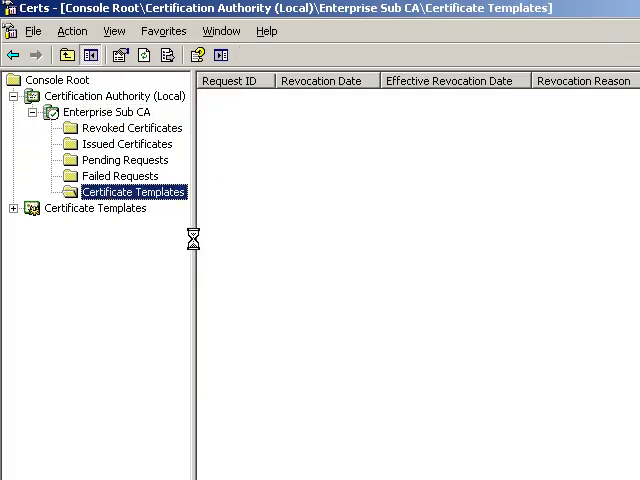
{"action": "left_click", "coordinate": [135, 192]}
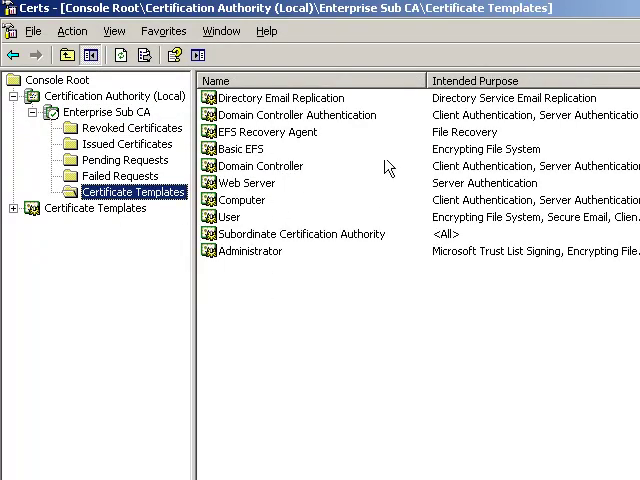
{"action": "mouse_move", "coordinate": [333, 176]}
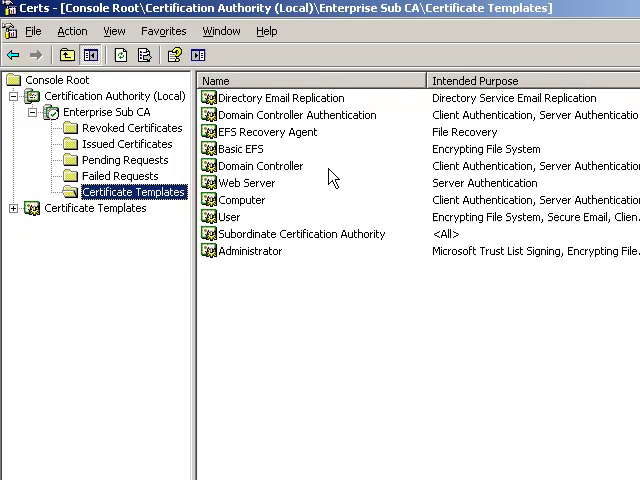